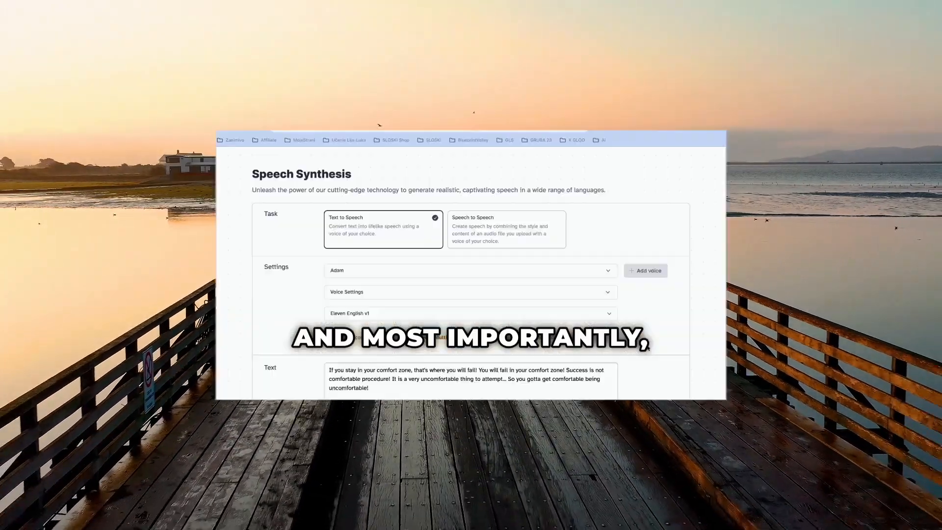
# Ask ChatGPT for 20 simple quotes on life, success, love and growth, then send a follow-up
pyautogui.scroll(-3)
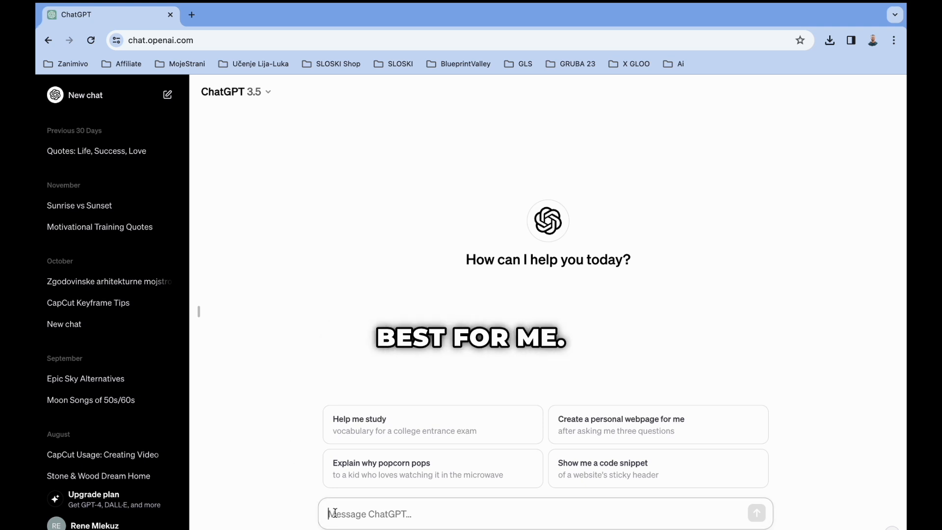
pyautogui.write('Write 20 quotes about life, success, love and personal growth. They should be in simple english and easy to understand.')
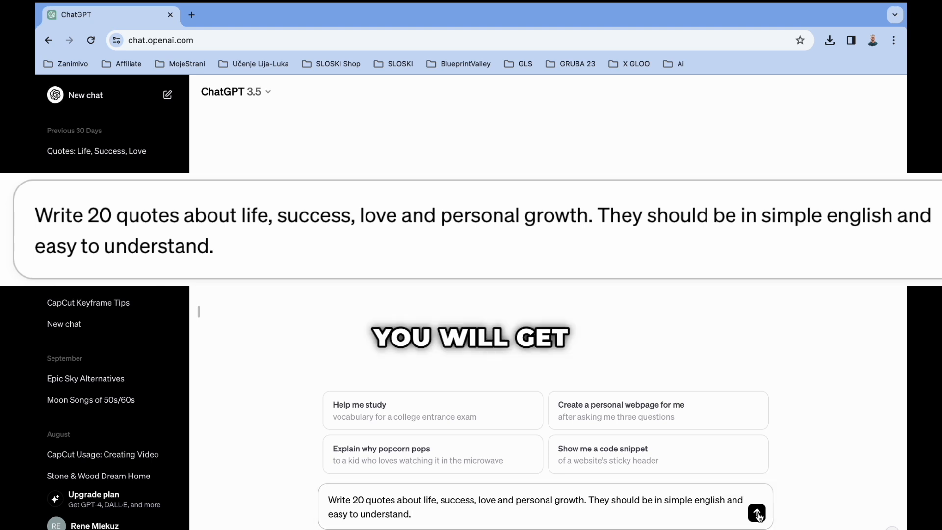
pyautogui.click(756, 513)
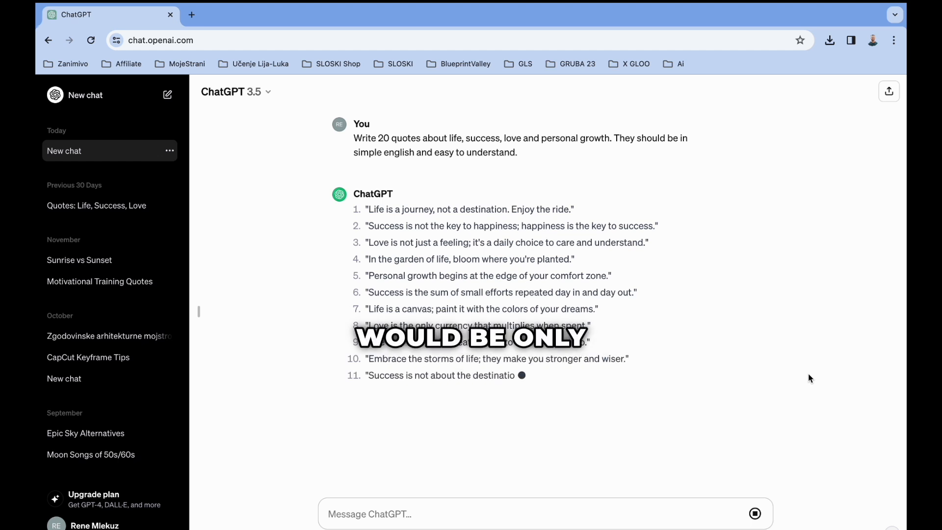
pyautogui.scroll(-3)
pyautogui.write('Write a 2nd and 3rd part to each quote in simple english and easy to understand.')
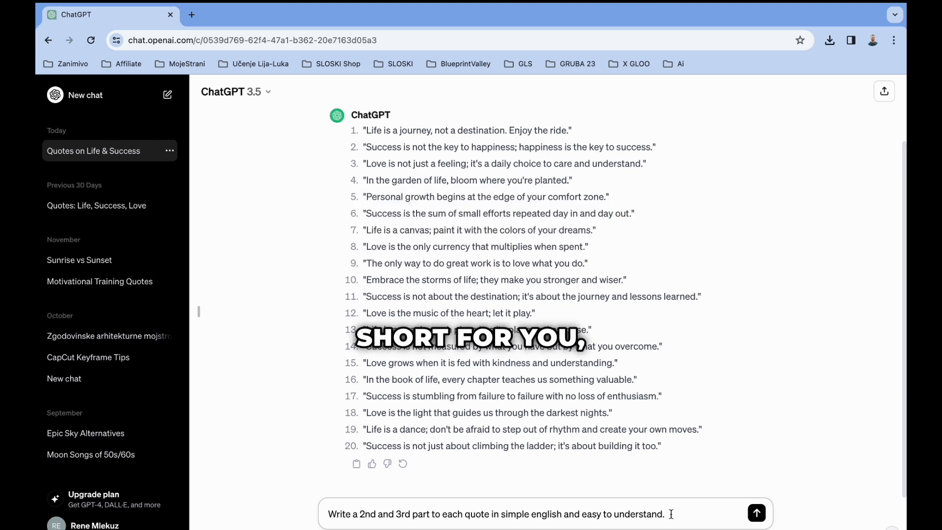
pyautogui.click(756, 513)
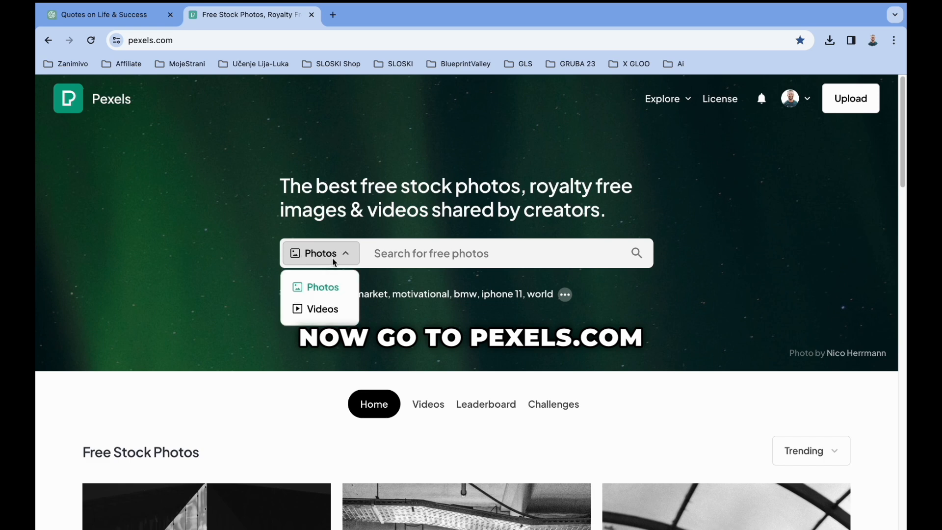
# Search Pexels videos for 'motivational cinematic' and browse the results
pyautogui.click(323, 308)
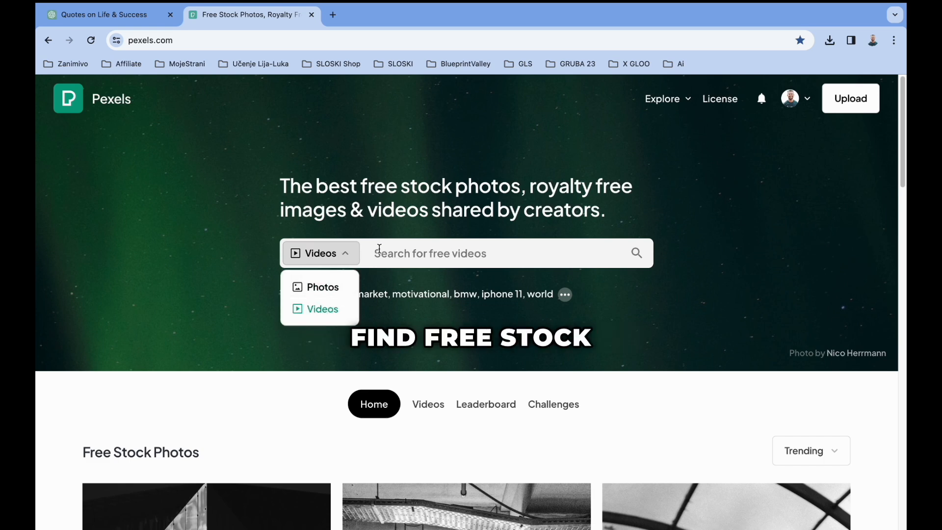
pyautogui.write('motivational cinematic')
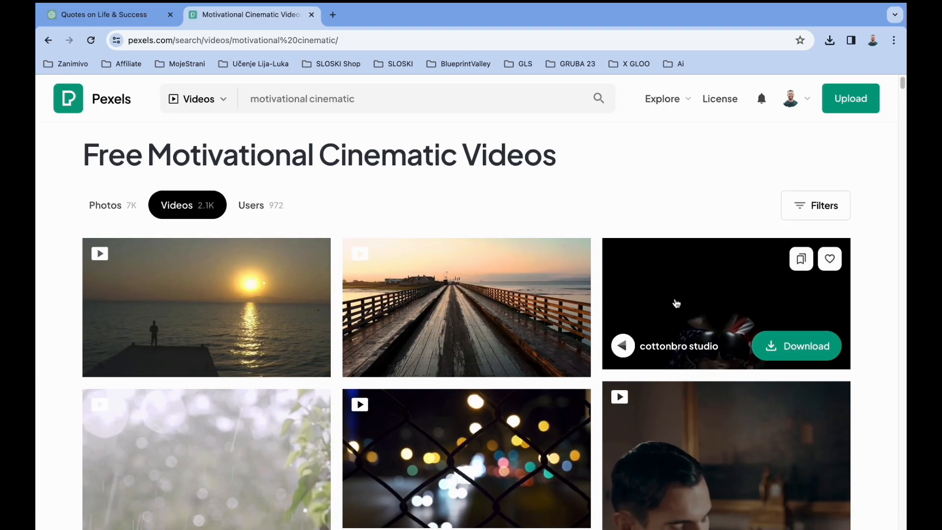
pyautogui.scroll(-3)
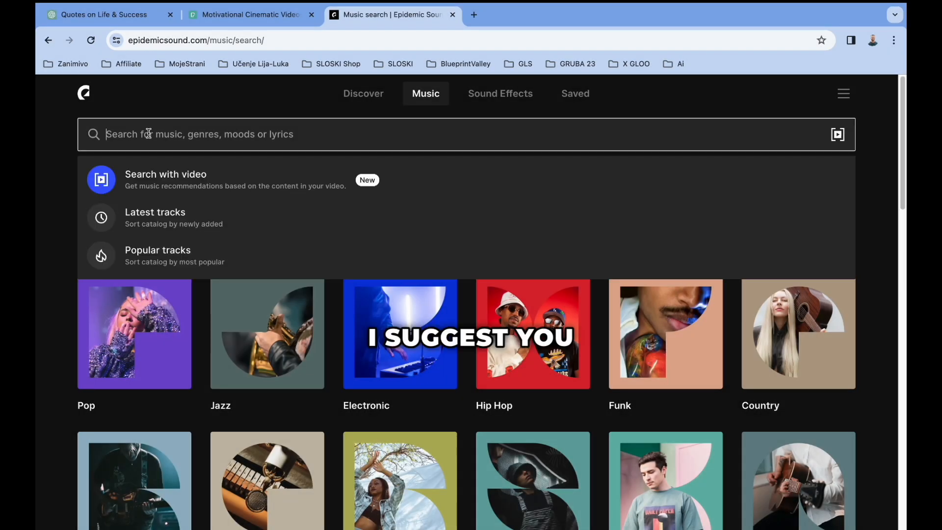
# Type 'motivational' into Epidemic Sound's Music search bar
pyautogui.write('motivational')
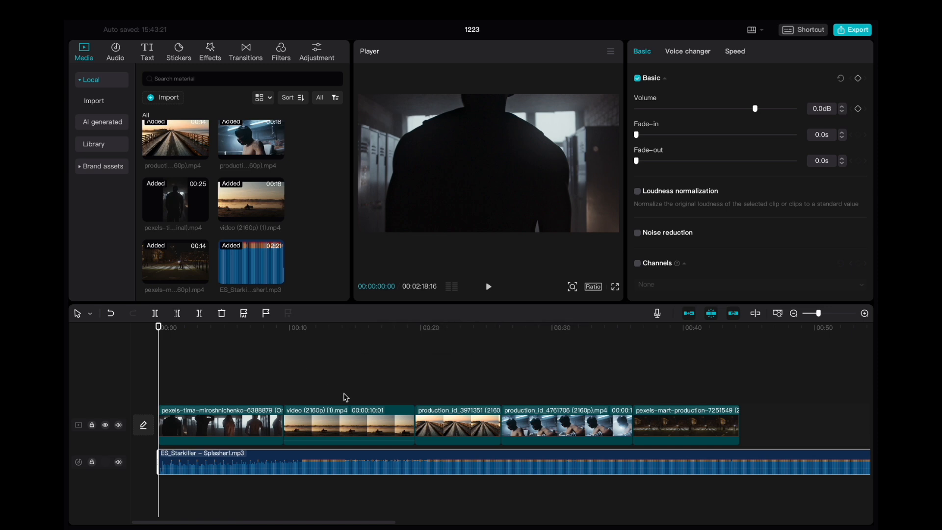
# Grade the clips, including the pier clip, cooler, desaturated and darker in Adjustment > Basic
pyautogui.click(329, 326)
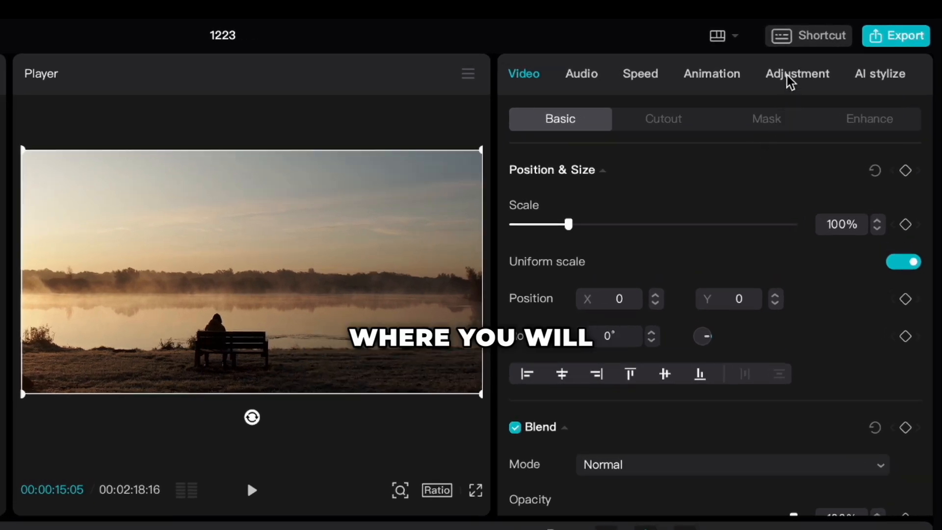
pyautogui.click(796, 73)
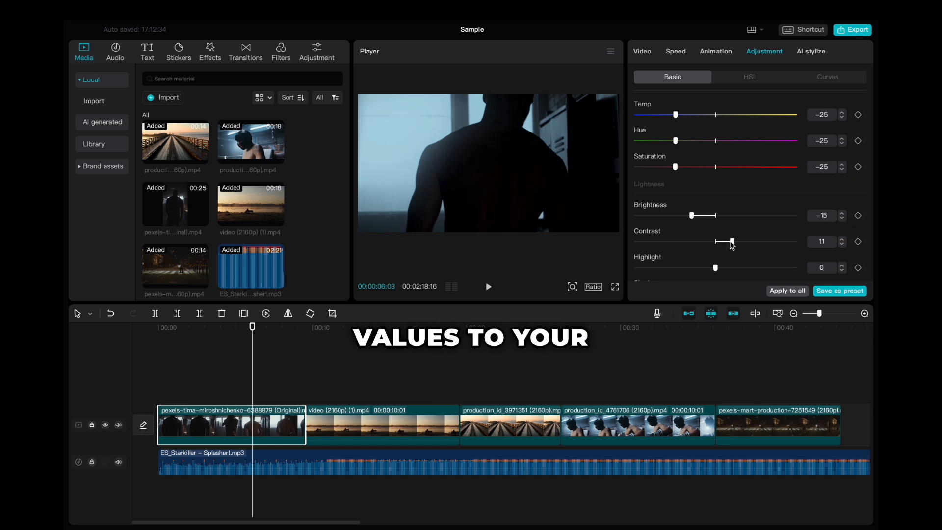
pyautogui.click(509, 425)
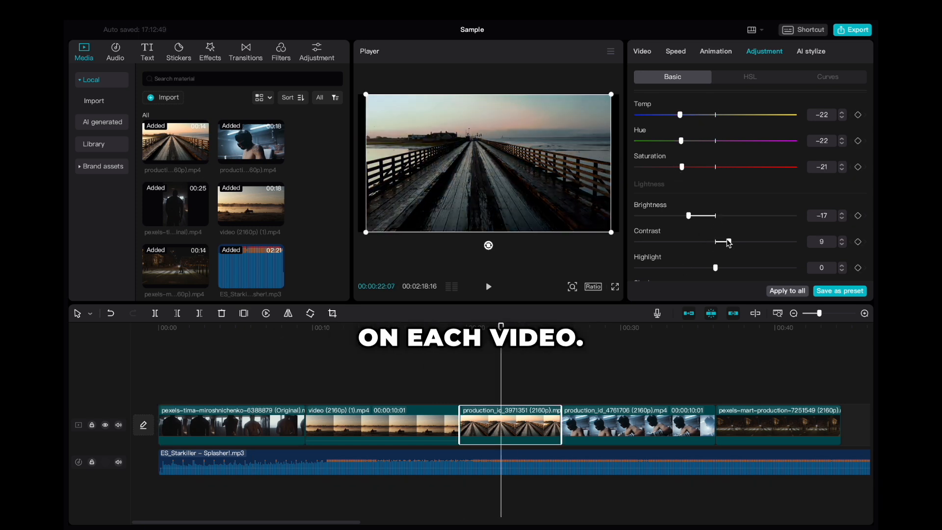
pyautogui.click(637, 424)
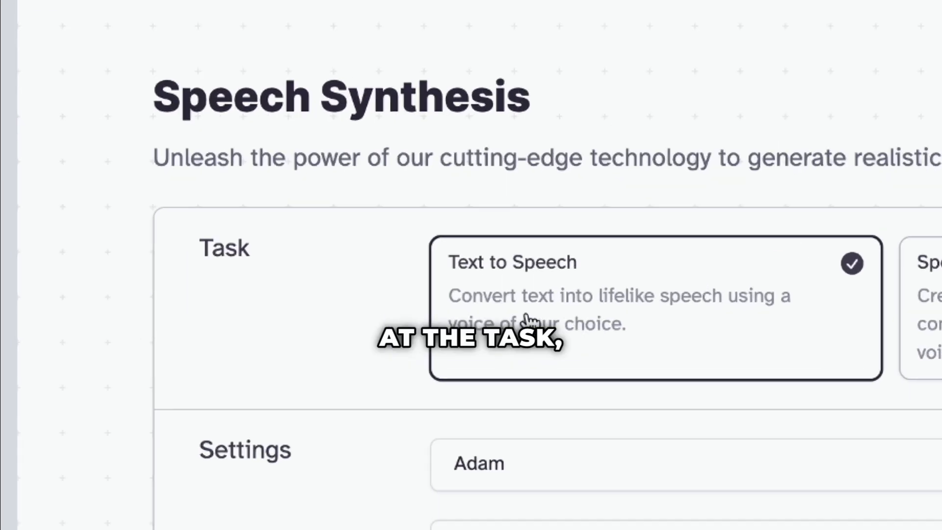
pyautogui.moveTo(380, 302)
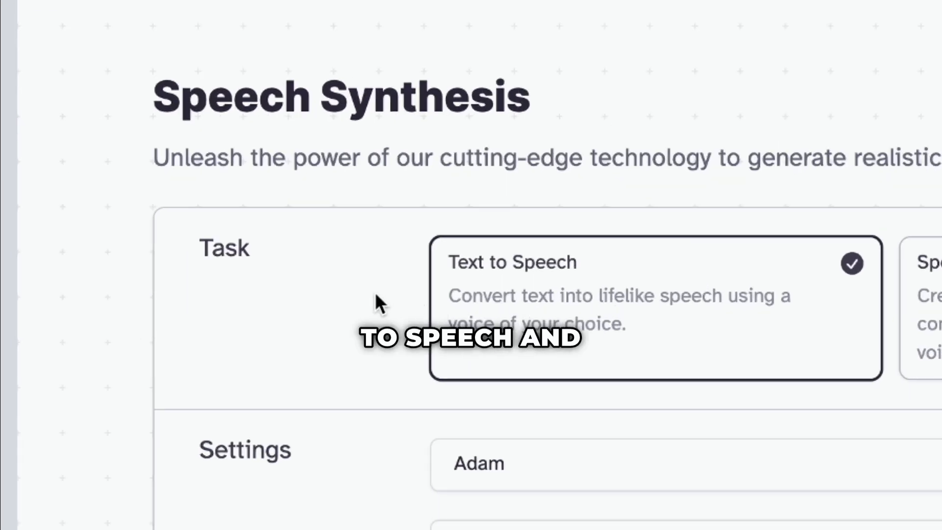
# Paste the comfort-zone script into ElevenLabs Text to Speech and generate it with Adam
pyautogui.scroll(-3)
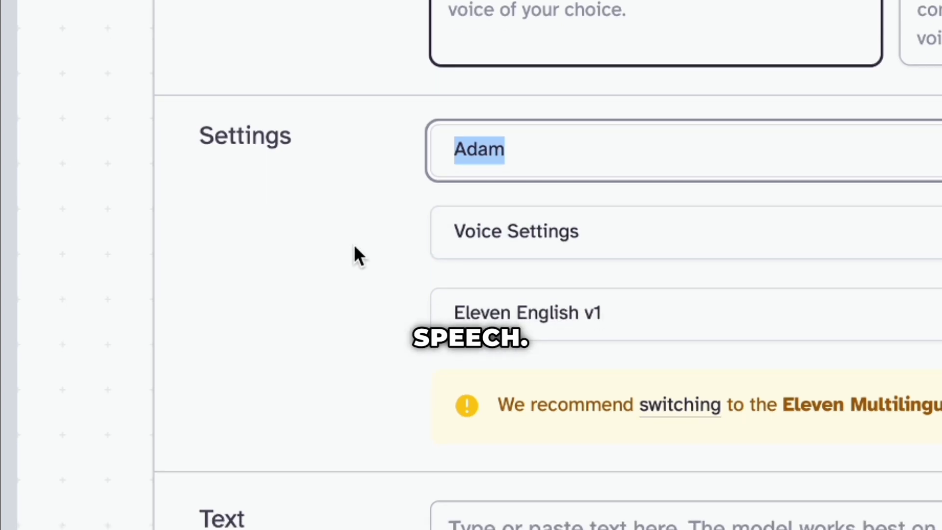
pyautogui.scroll(-3)
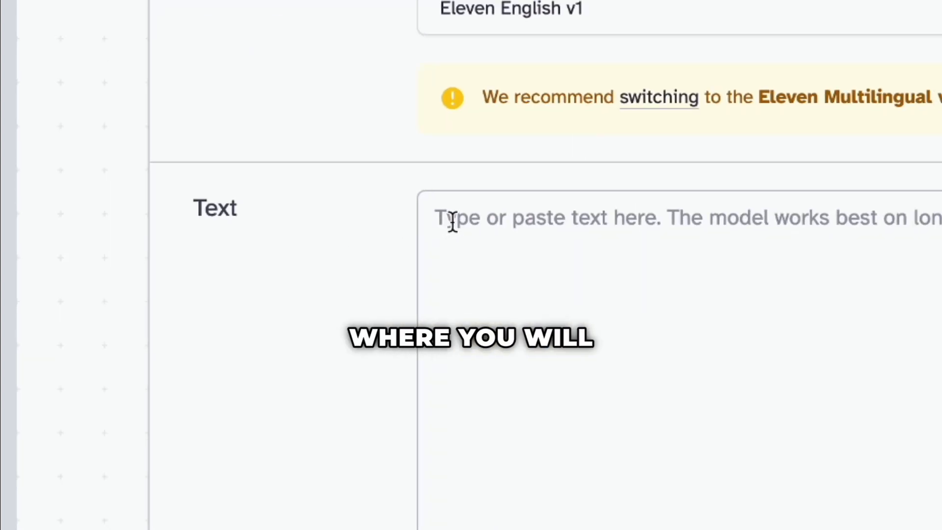
pyautogui.write("If you stay in your comfort zone that's where you will fail! You will fail in your comfort zone! Success in not a comfortable procedure, it is a very uncomfortable thing to attempt! So you gotta get comfortable, being uncomfortable!")
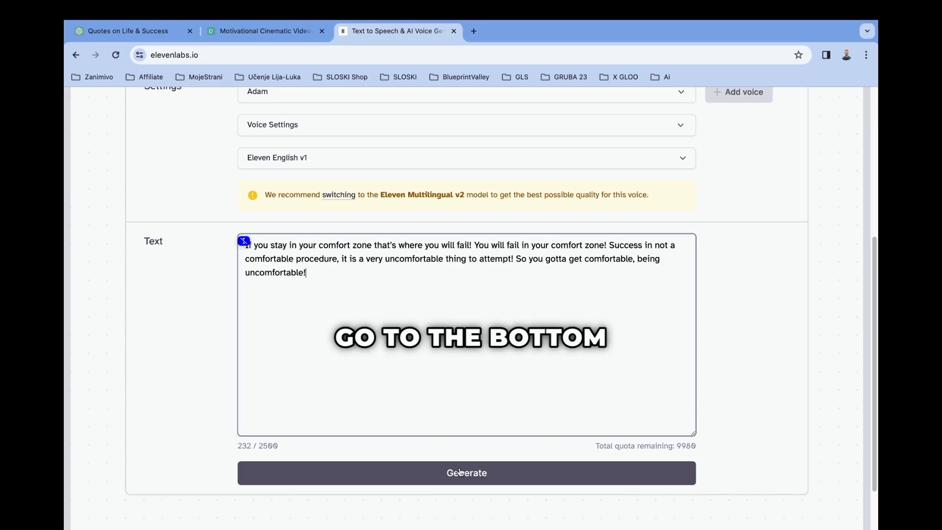
pyautogui.click(466, 473)
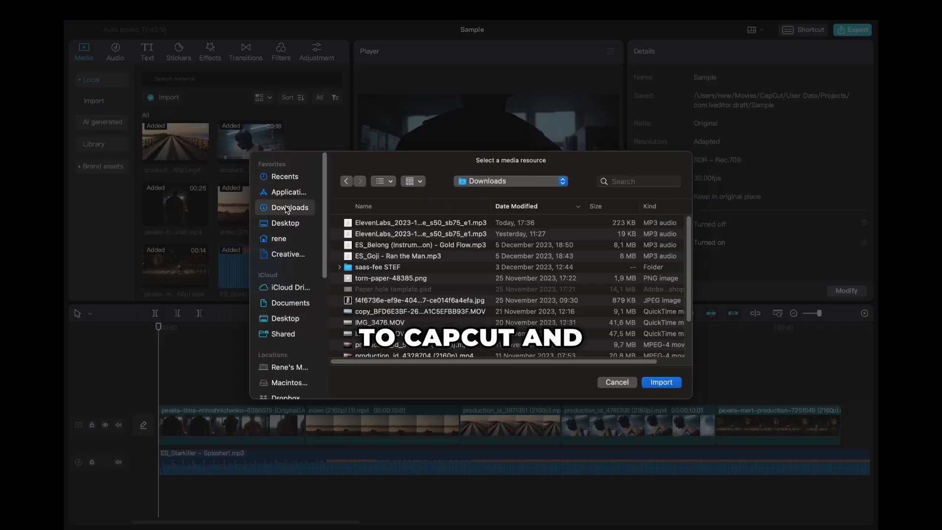
# Browse Downloads in CapCut's import dialog for the ElevenLabs voiceover MP3
pyautogui.click(660, 382)
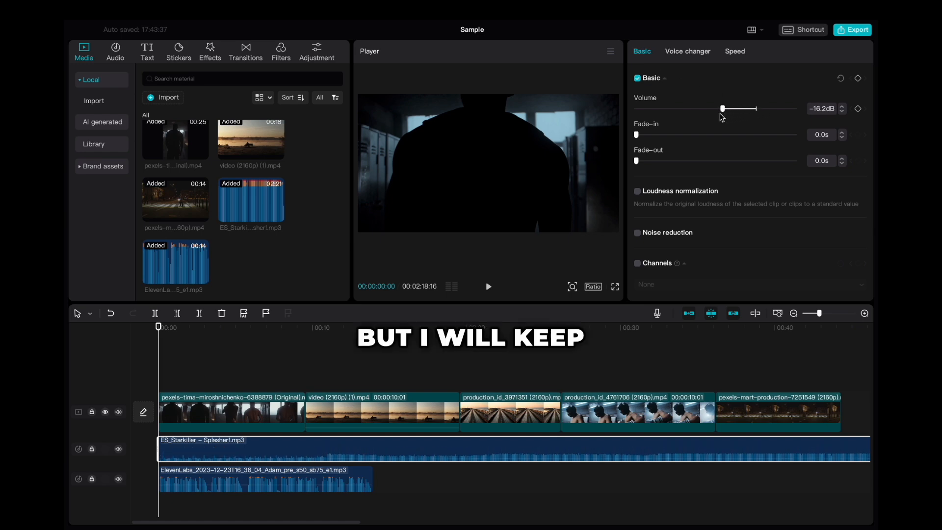
# Create English auto captions from the voiceover under Text > Auto captions
pyautogui.click(146, 51)
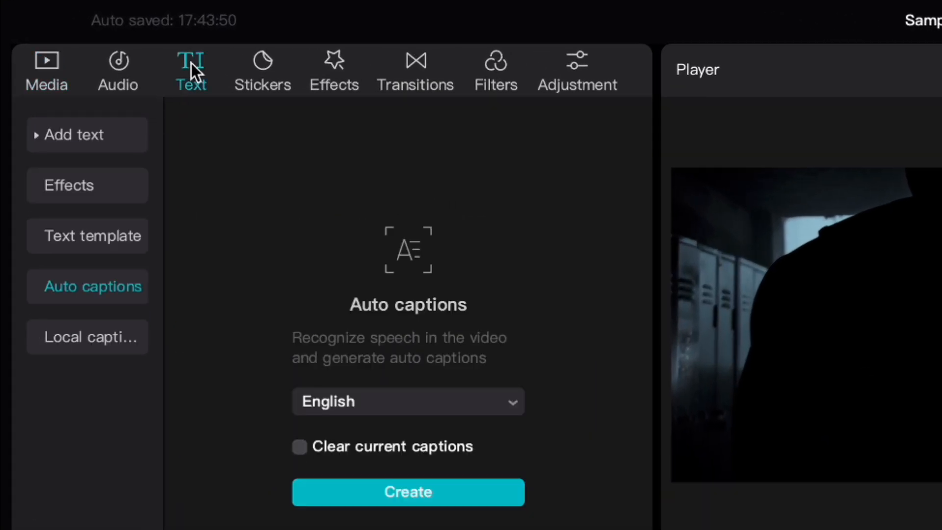
pyautogui.moveTo(300, 480)
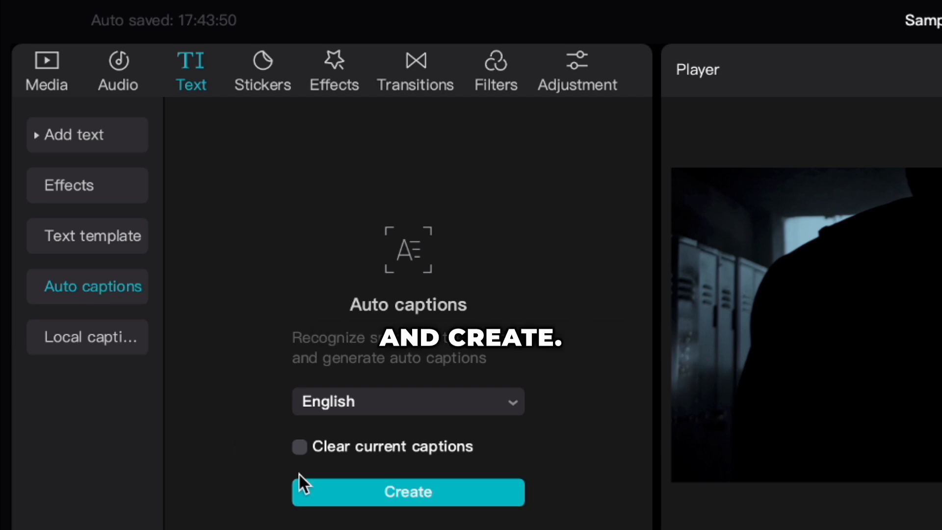
pyautogui.click(407, 492)
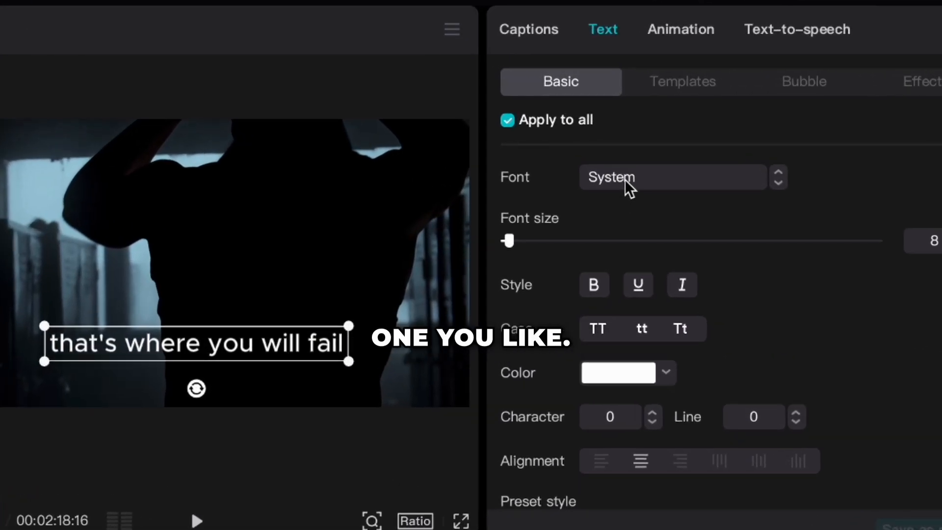
# Style all captions in uppercase ZY Eternal with glow at font size 5
pyautogui.click(672, 176)
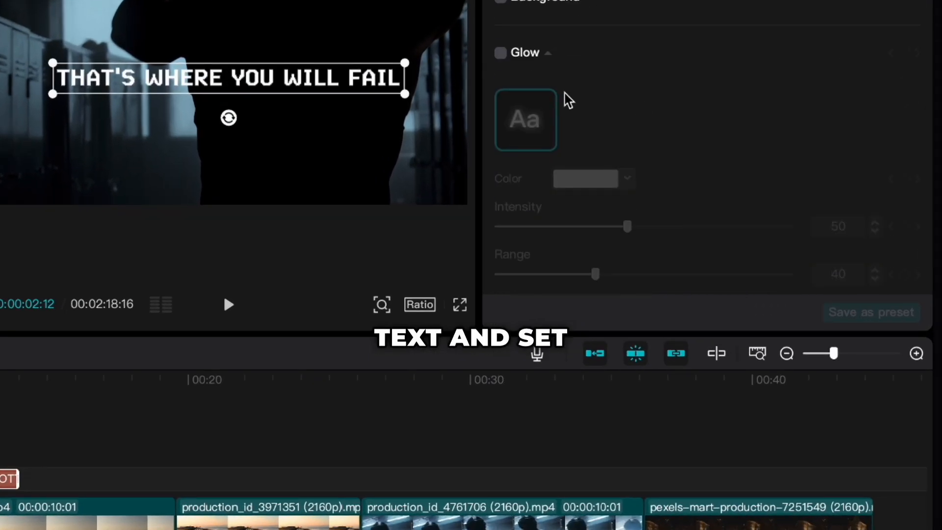
pyautogui.click(501, 53)
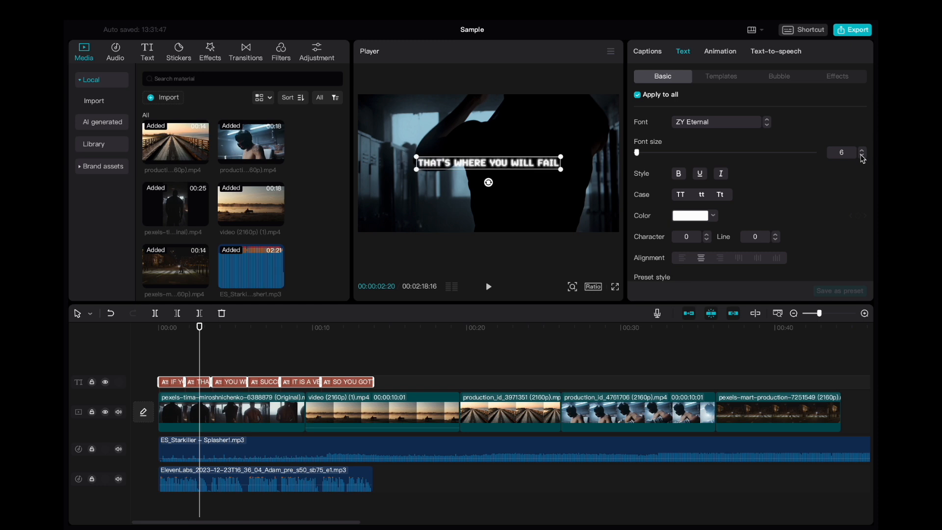
pyautogui.click(861, 154)
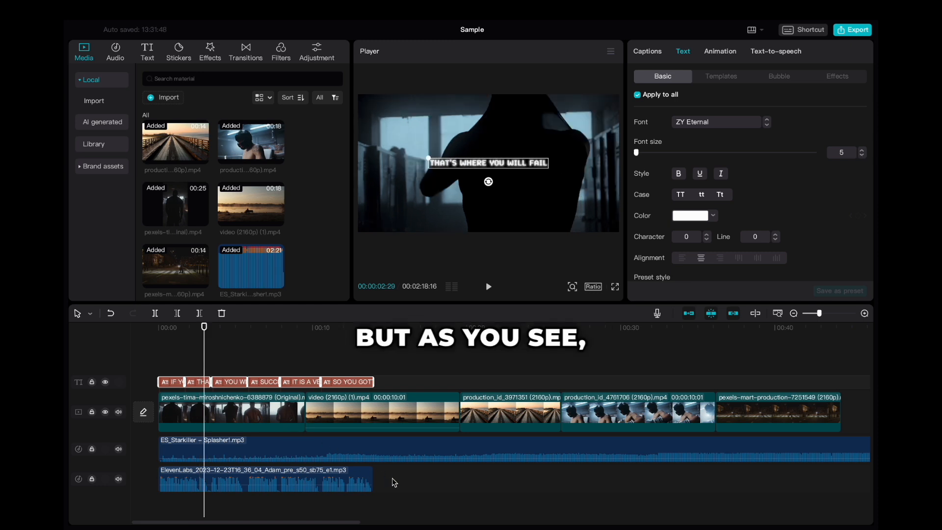
pyautogui.click(265, 479)
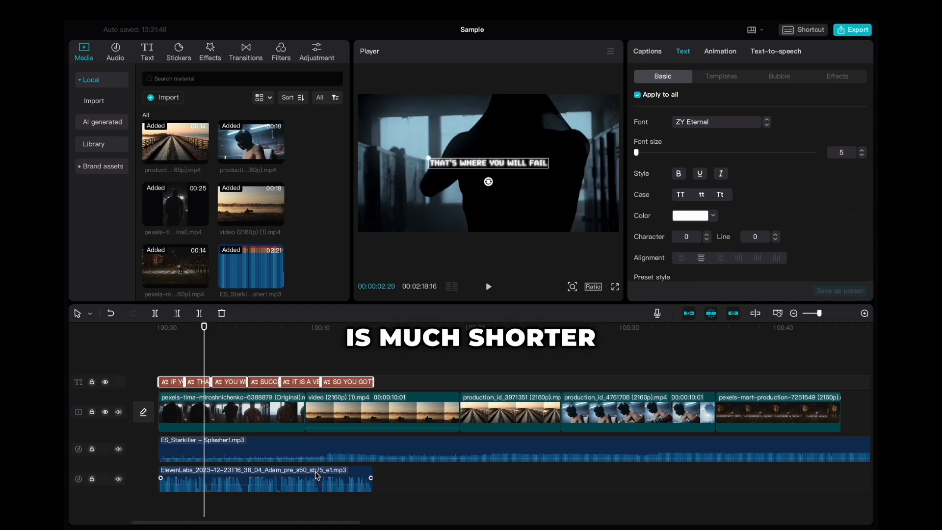
# Trim the first three stock clips shorter toward the voiceover's length
pyautogui.click(188, 411)
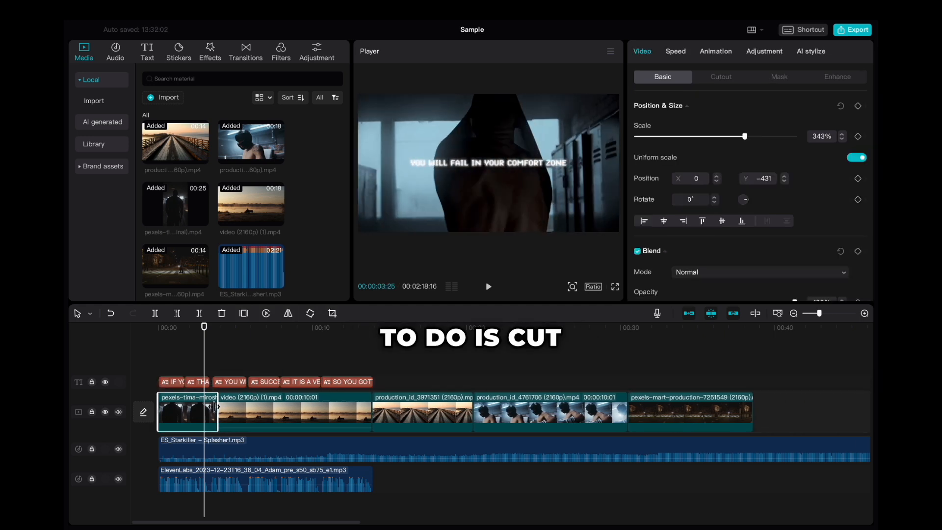
pyautogui.click(216, 411)
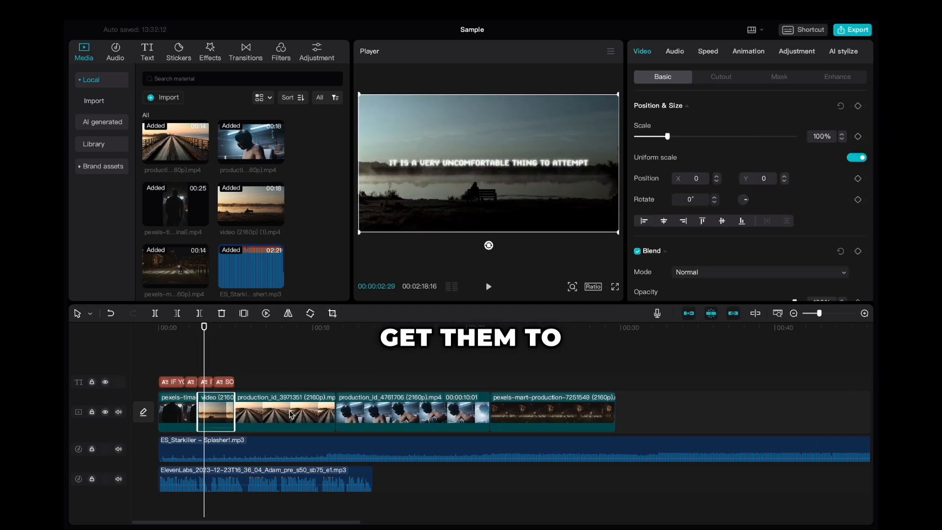
pyautogui.click(297, 412)
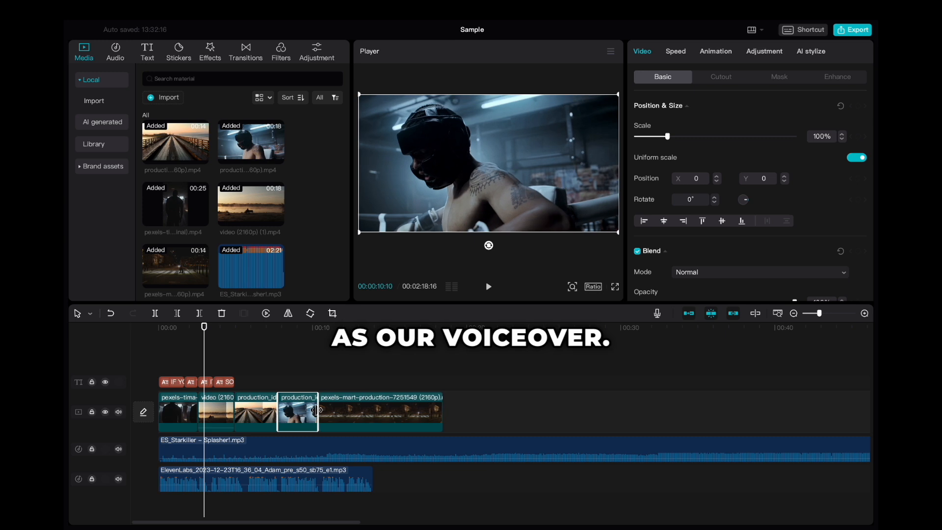